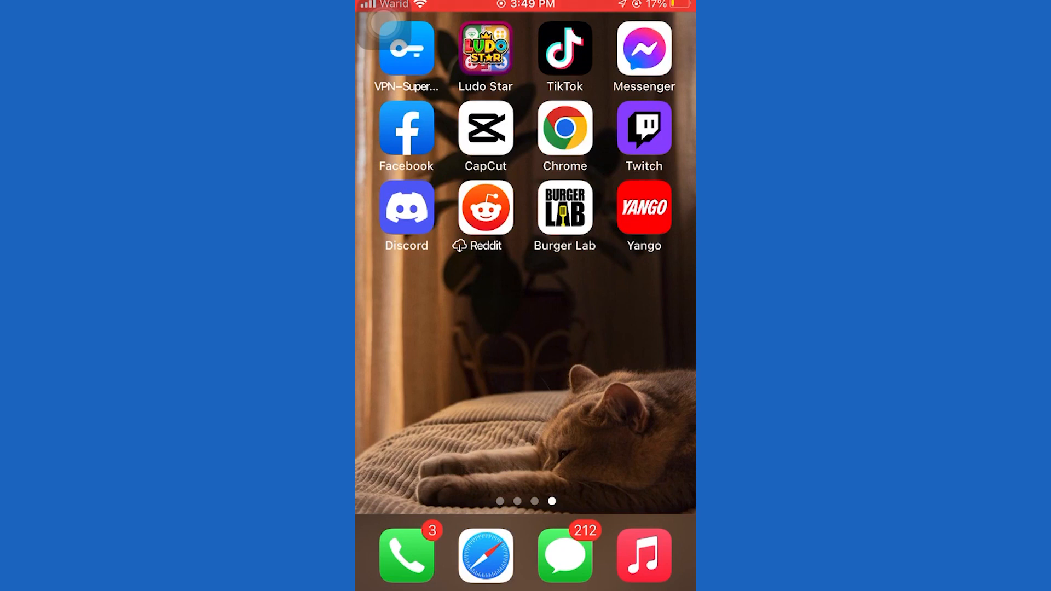
# - Launch the Facebook app from the home screen into its news feed
pyautogui.click(406, 129)
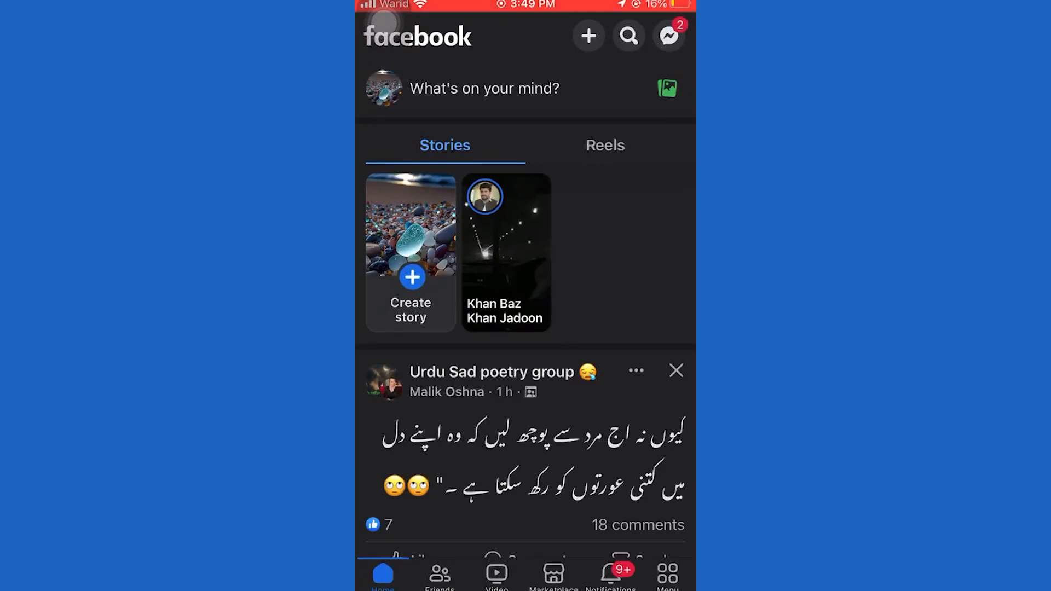
# - Switch to Facebook's Menu page showing the profile and shortcuts
pyautogui.click(667, 575)
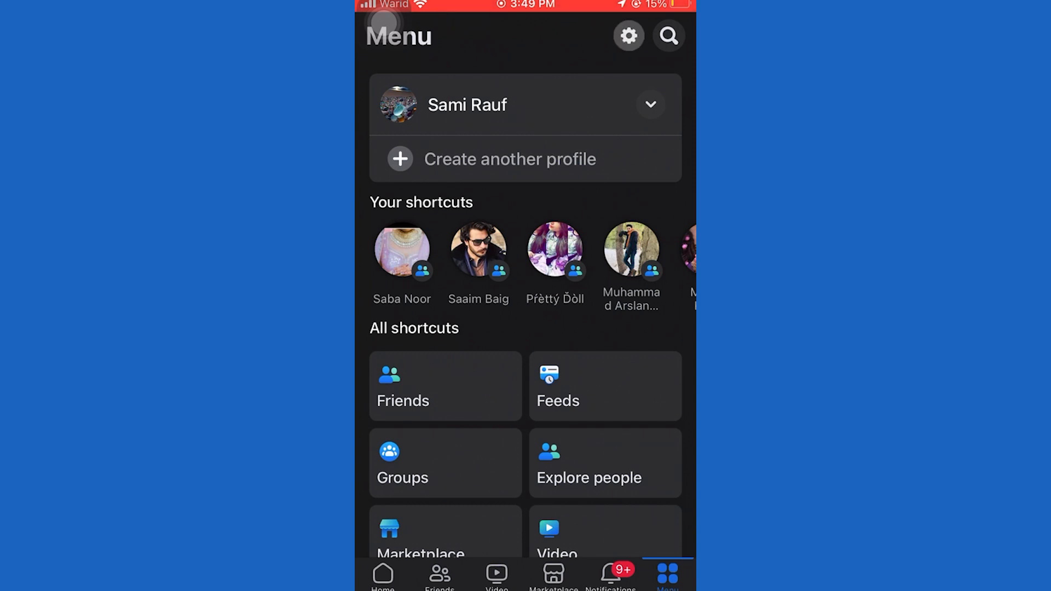
# - From Settings & privacy, reach 'How people can find and contact you' under Audience and visibility
pyautogui.click(627, 35)
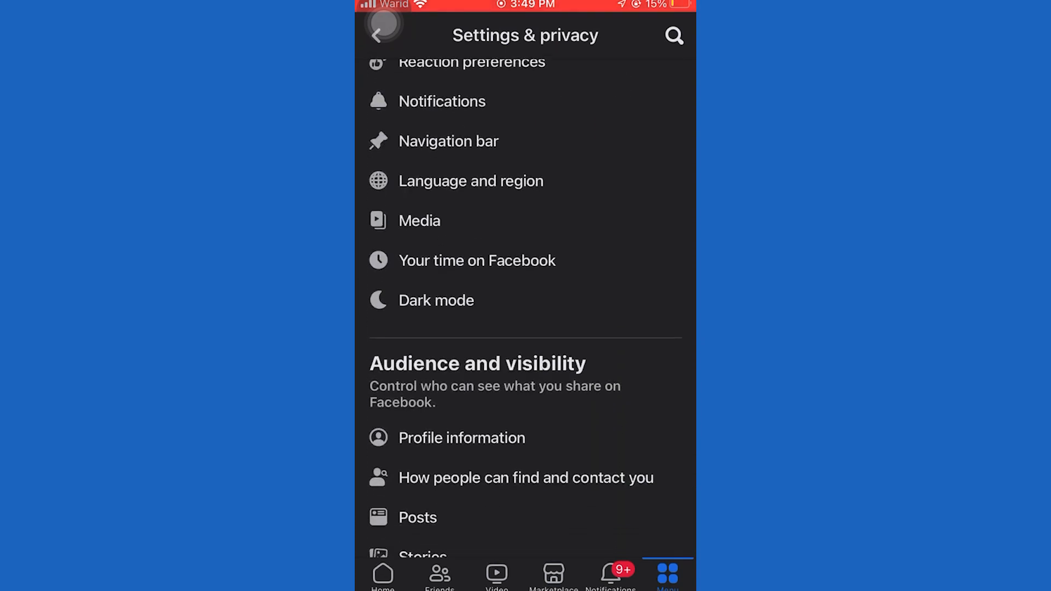
pyautogui.scroll(-3)
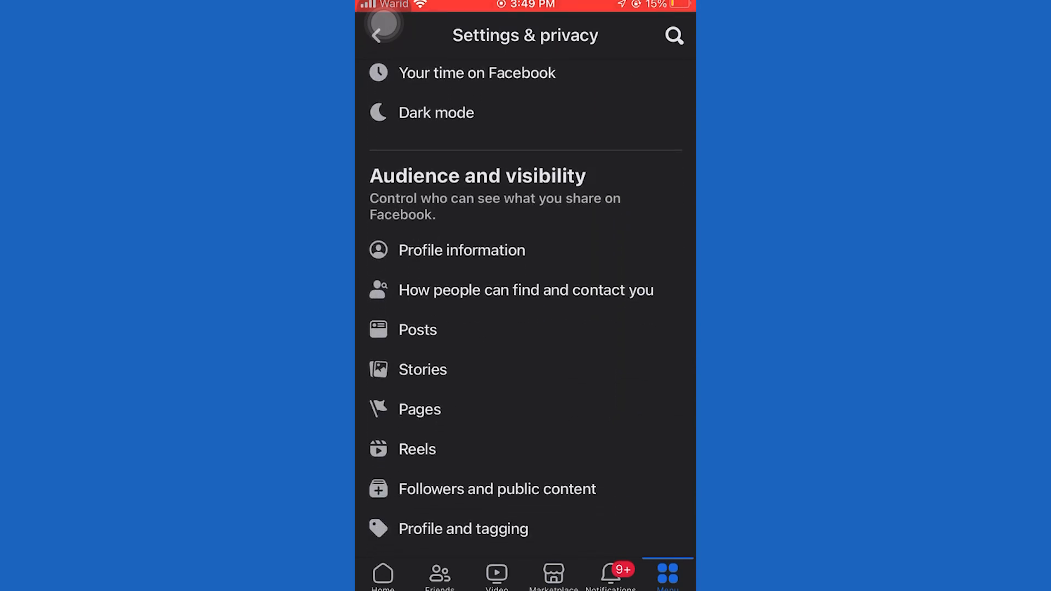
pyautogui.scroll(3)
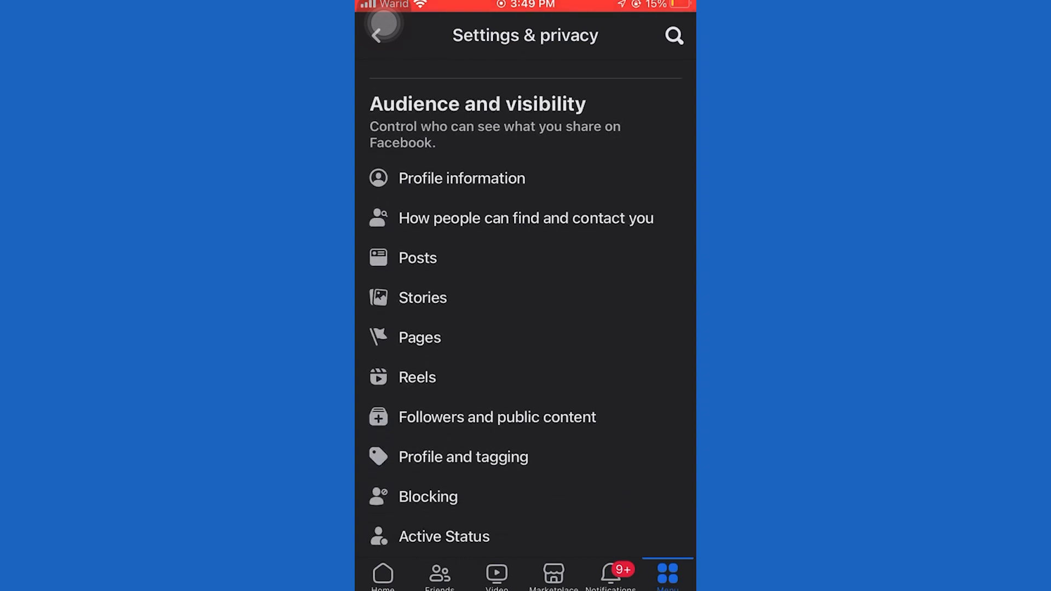
pyautogui.click(526, 218)
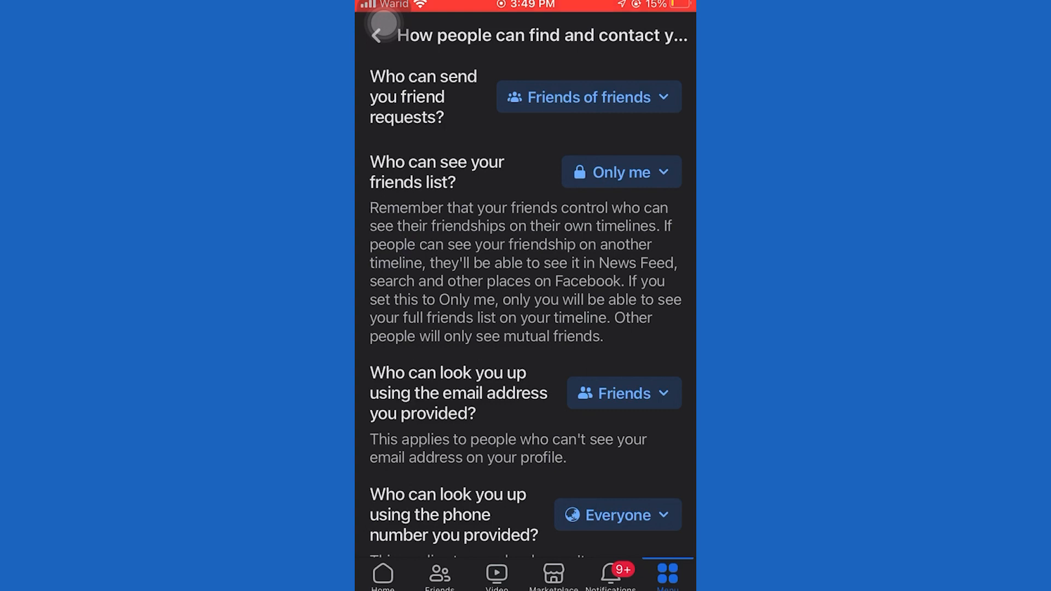
# - Change 'Who can see your friends list?' from Only me to Friends and reopen the Choose audience sheet
pyautogui.click(620, 172)
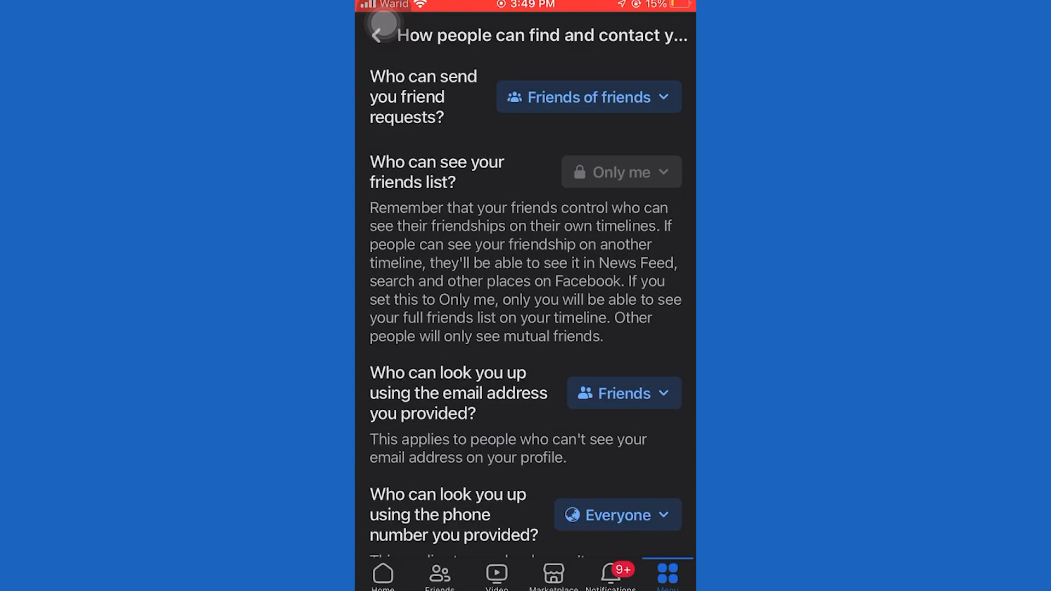
pyautogui.click(620, 172)
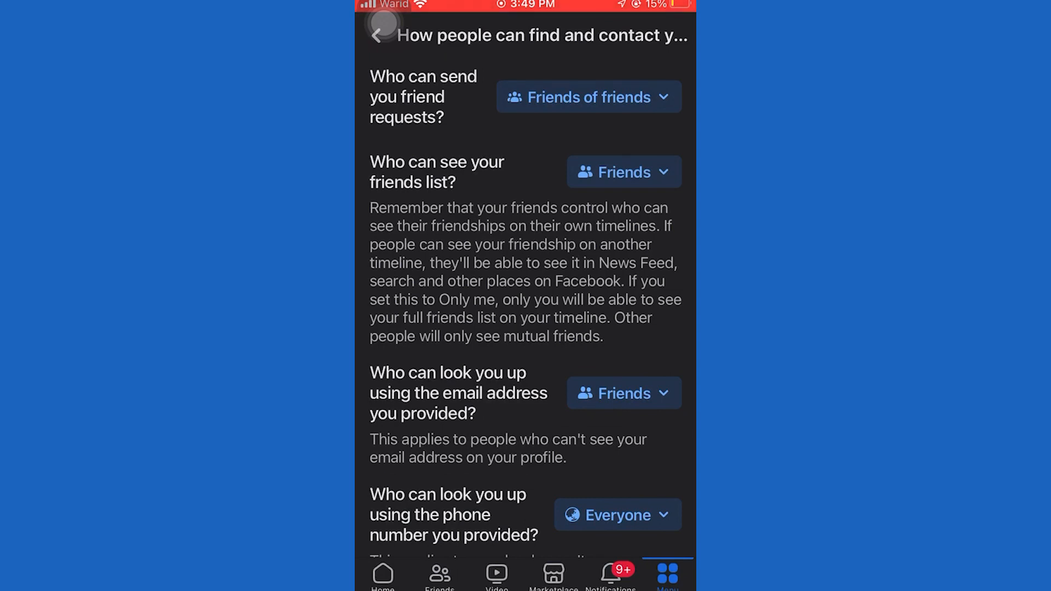
pyautogui.click(623, 172)
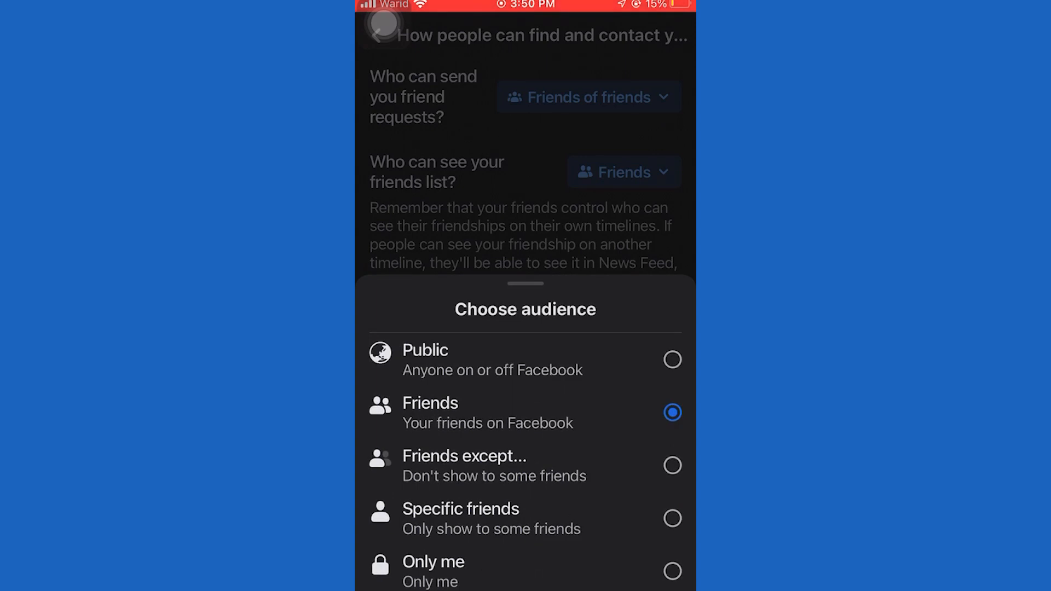